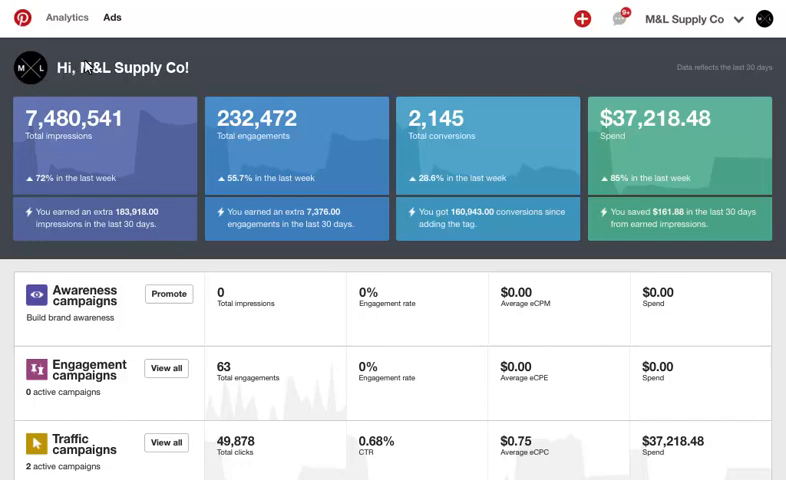
Go to the Bulk editor page from the Ads menu
left_click(111, 17)
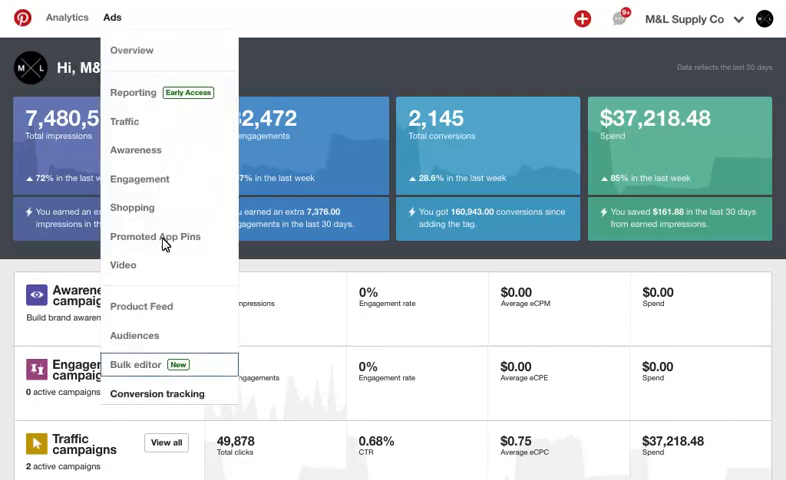
left_click(135, 366)
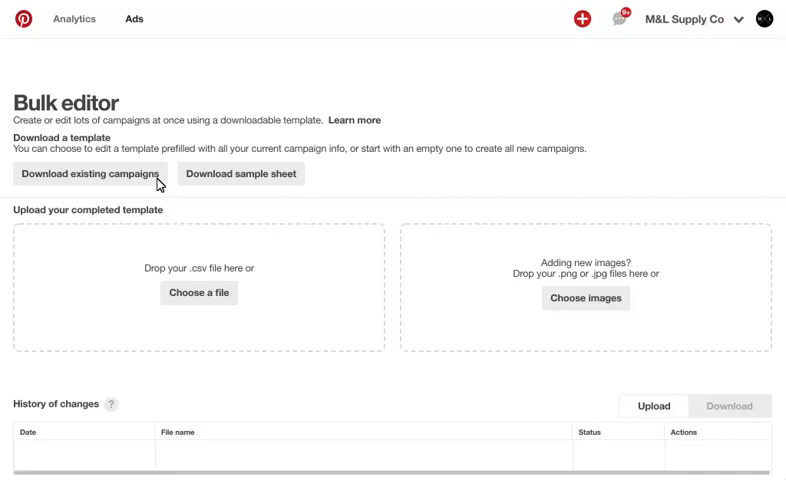
Export existing running campaigns with default objectives to a bulk template
left_click(88, 174)
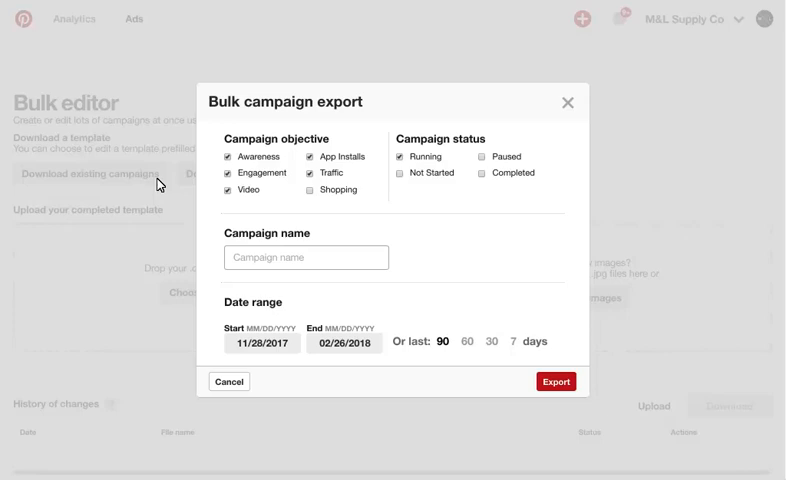
mouse_move(561, 382)
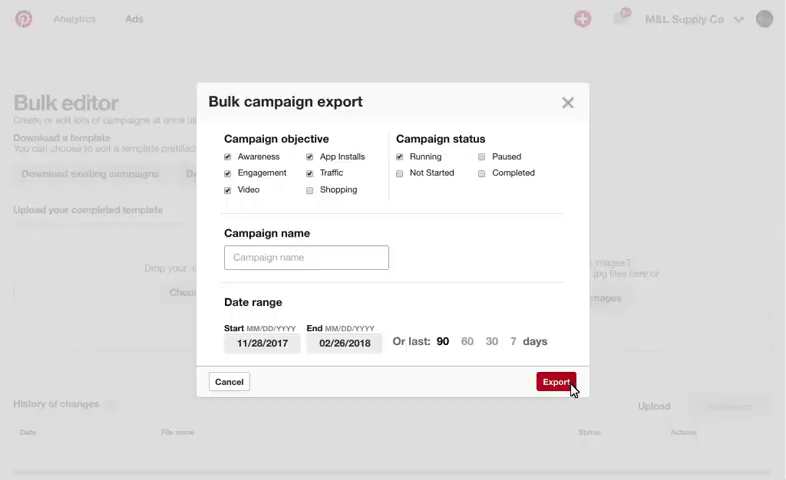
left_click(564, 382)
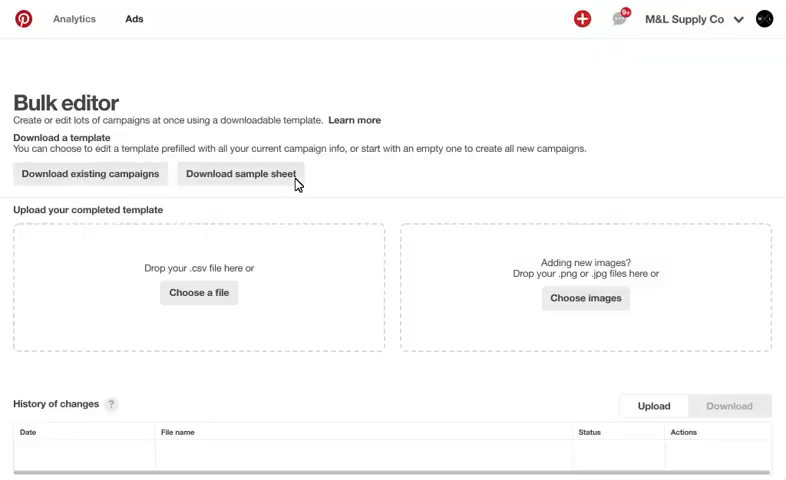
mouse_move(297, 184)
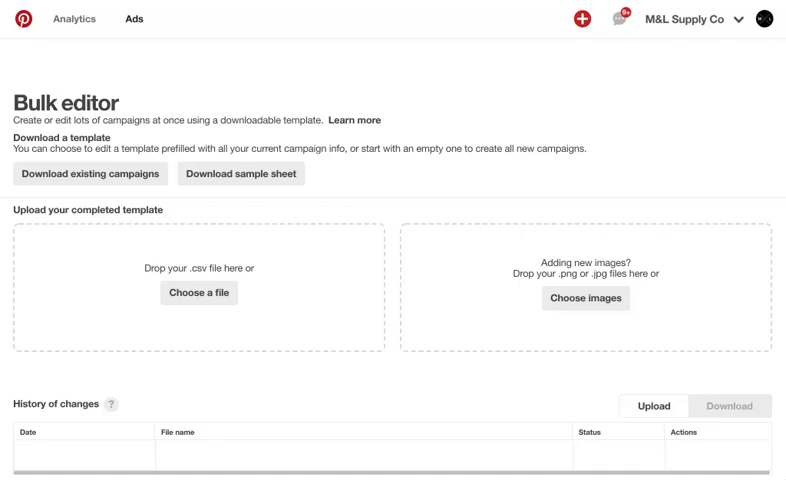
left_click(133, 18)
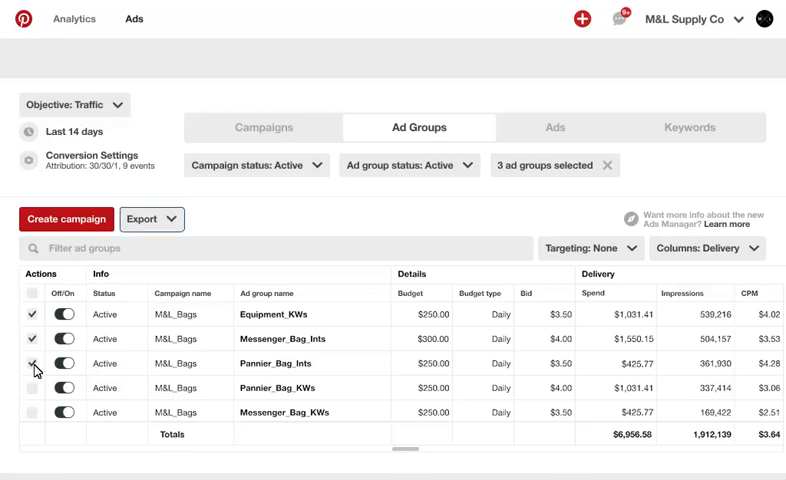
Export the ad groups as an editing bulk sheet with all rows
left_click(152, 219)
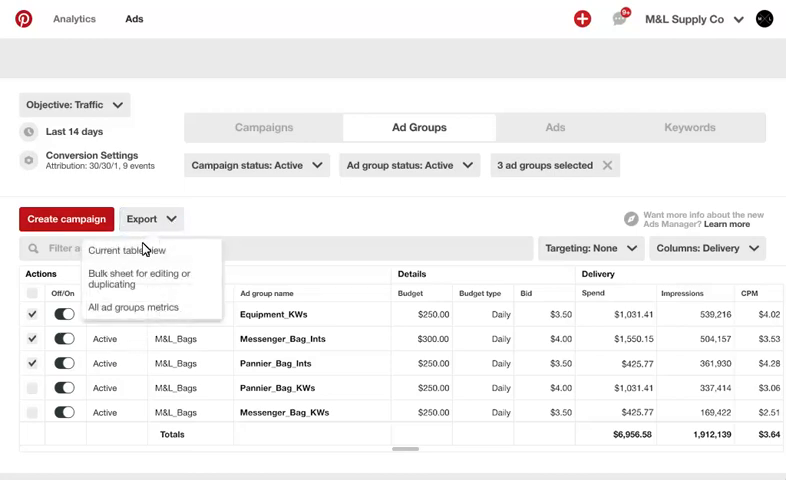
left_click(143, 279)
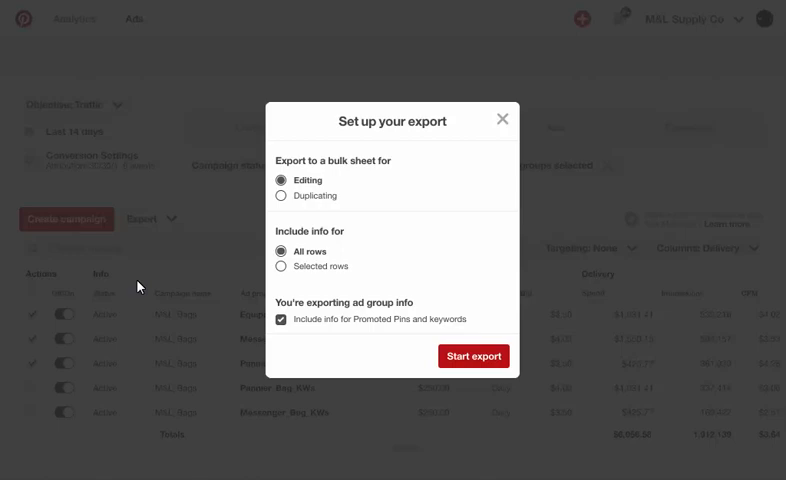
left_click(474, 356)
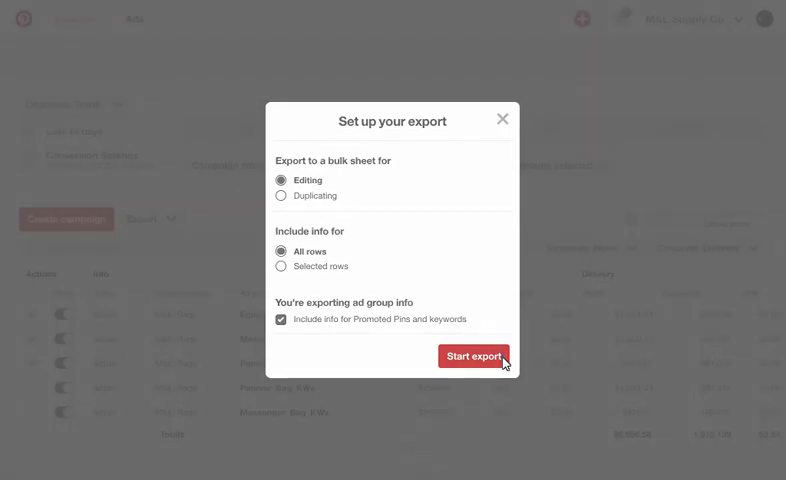
left_click(473, 356)
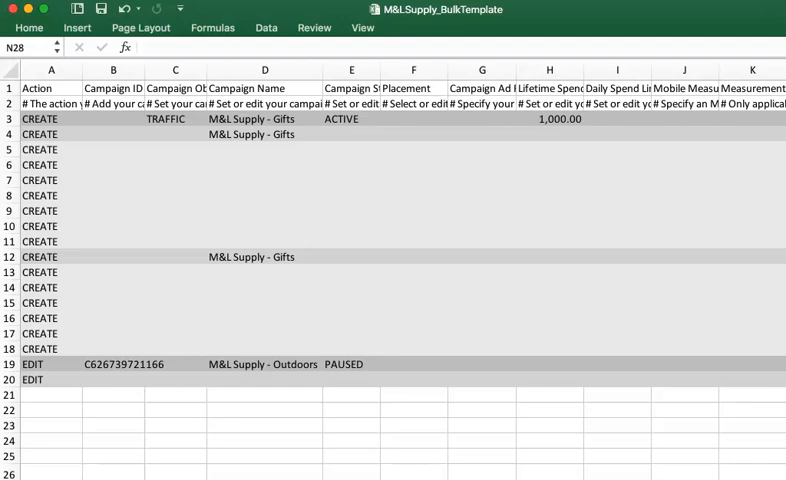
mouse_move(168, 371)
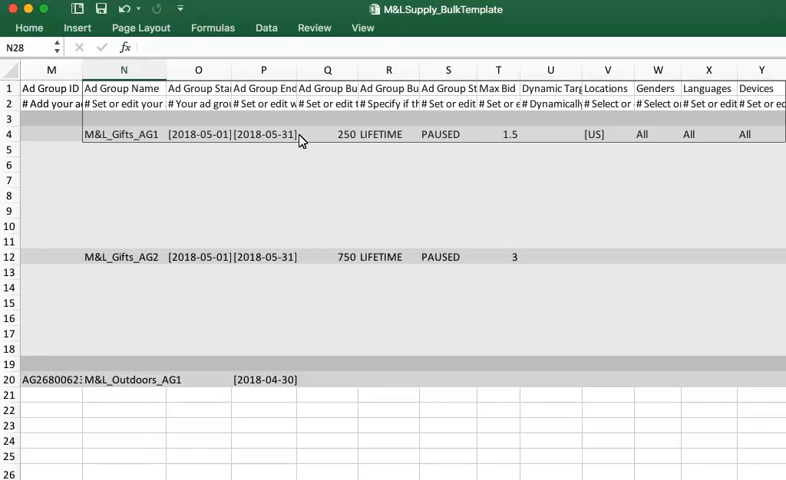
scroll("right", 3)
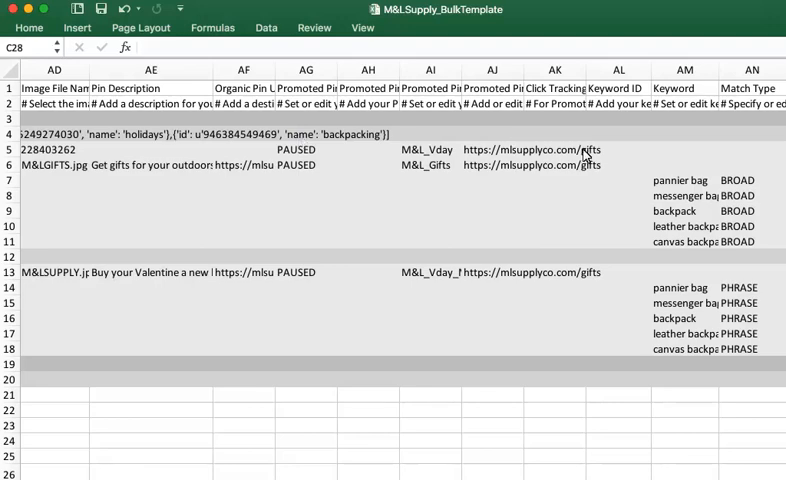
mouse_move(606, 167)
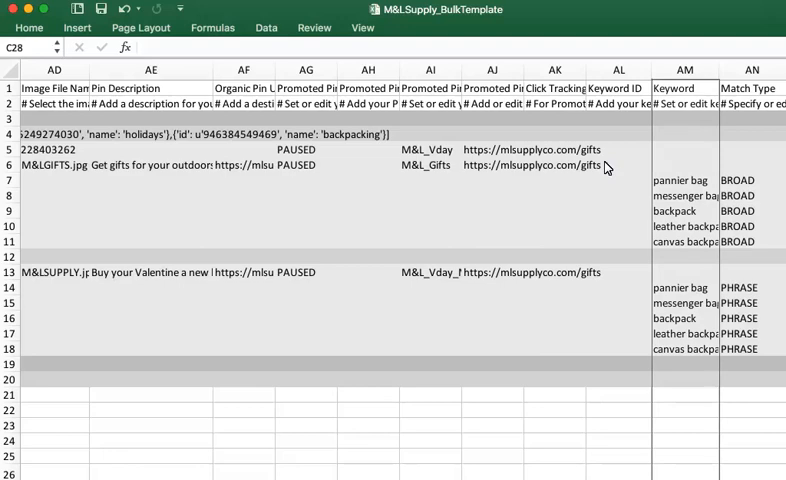
mouse_move(712, 185)
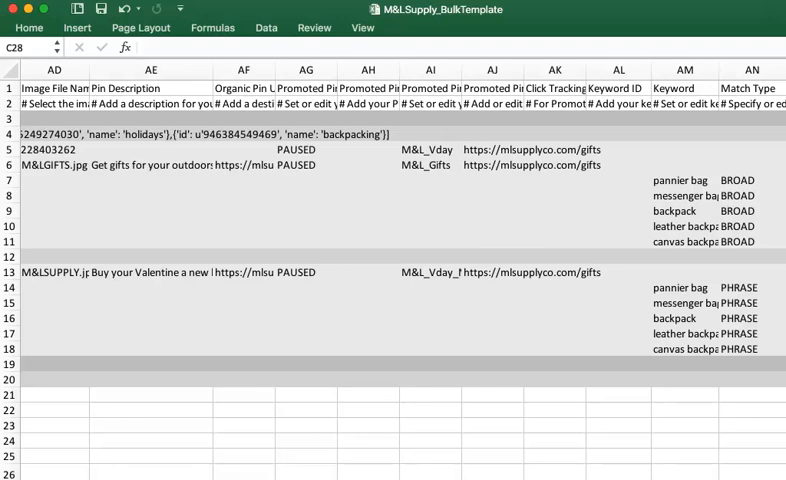
scroll("left", 3)
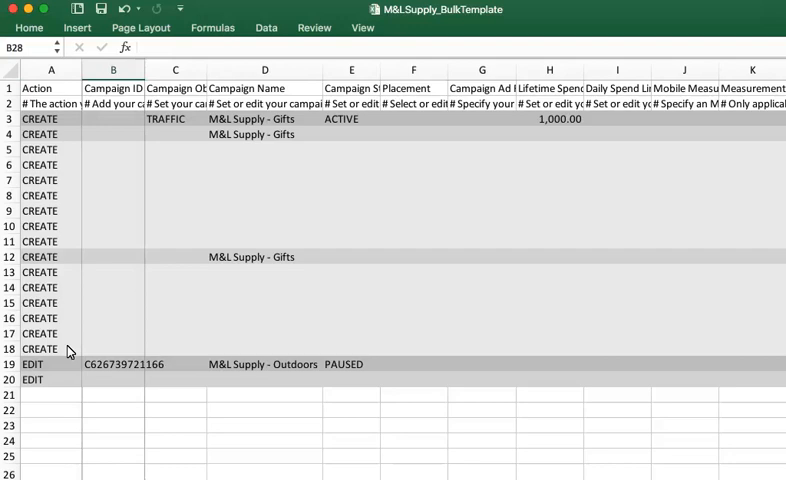
mouse_move(135, 186)
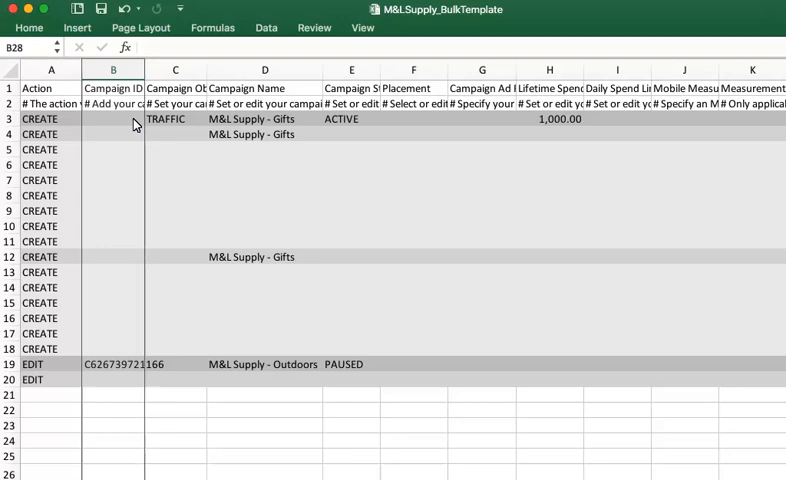
scroll("right", 3)
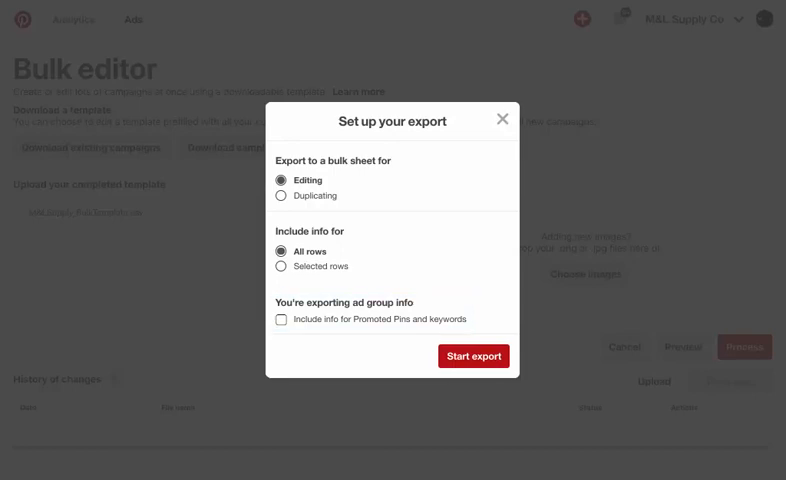
mouse_move(474, 363)
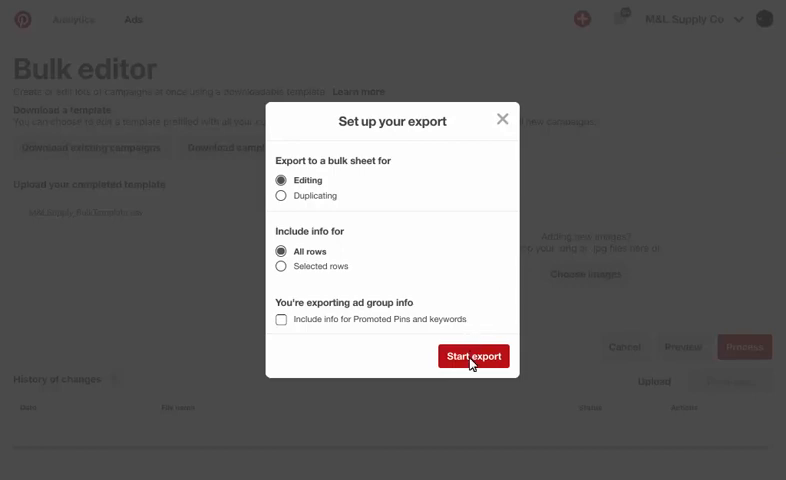
Start the export of all rows for editing
left_click(473, 356)
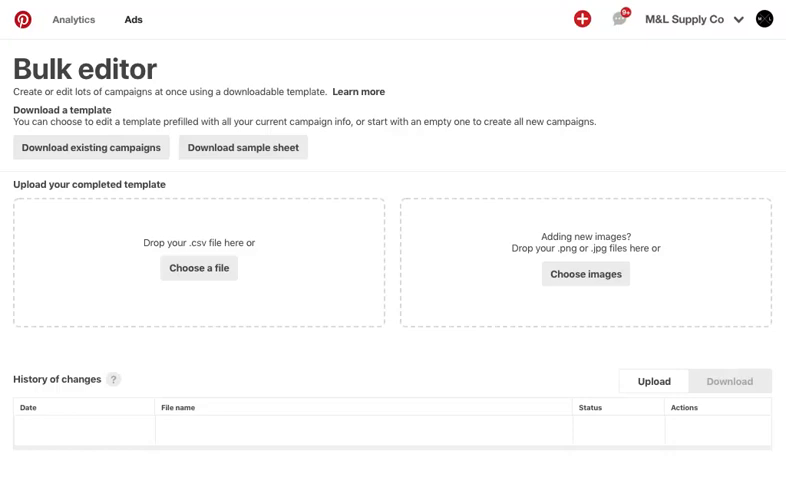
mouse_move(257, 394)
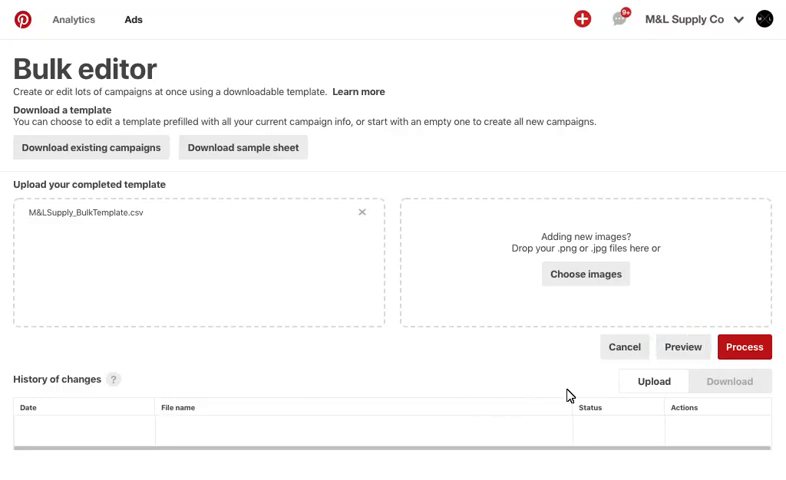
Review the M&LSupply_BulkTemplate.csv change summary and confirm processing
left_click(744, 347)
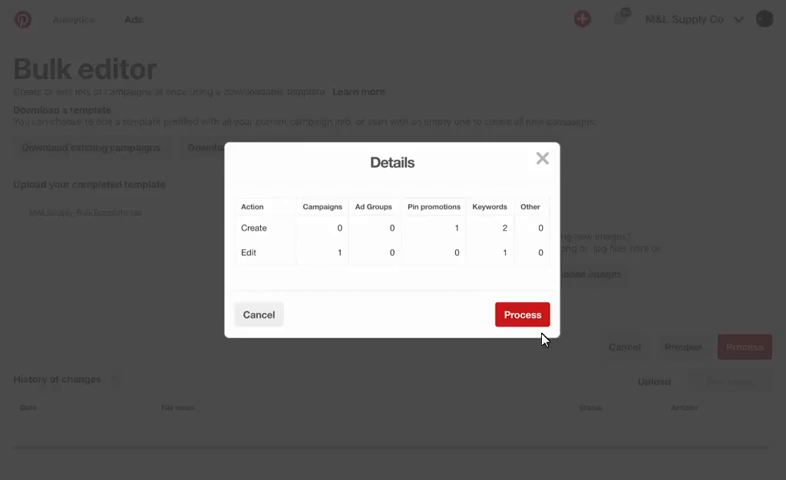
left_click(522, 314)
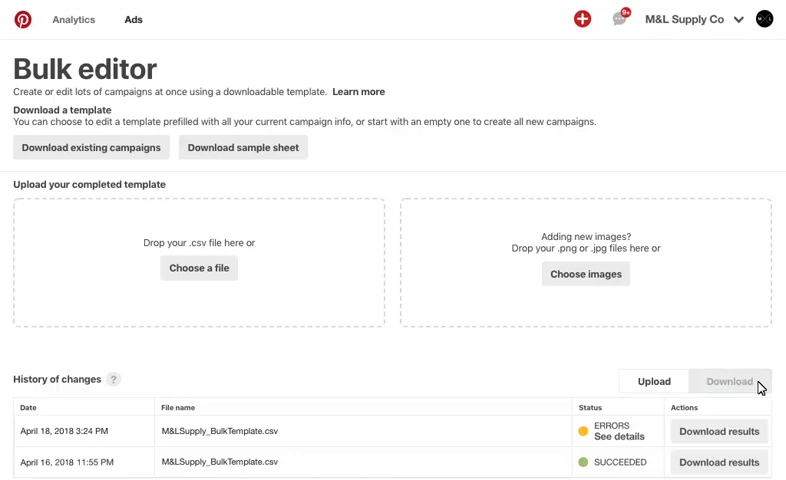
Check History of changes for the M&LSupply_BulkTemplate.csv upload with ERRORS status
left_click(655, 381)
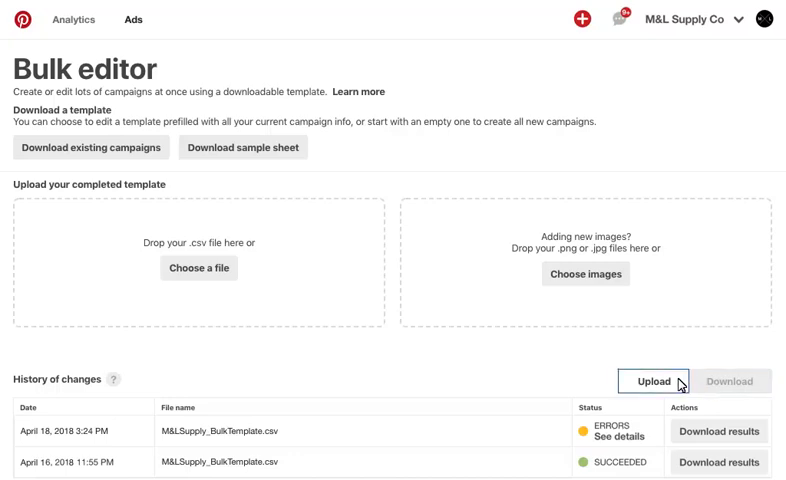